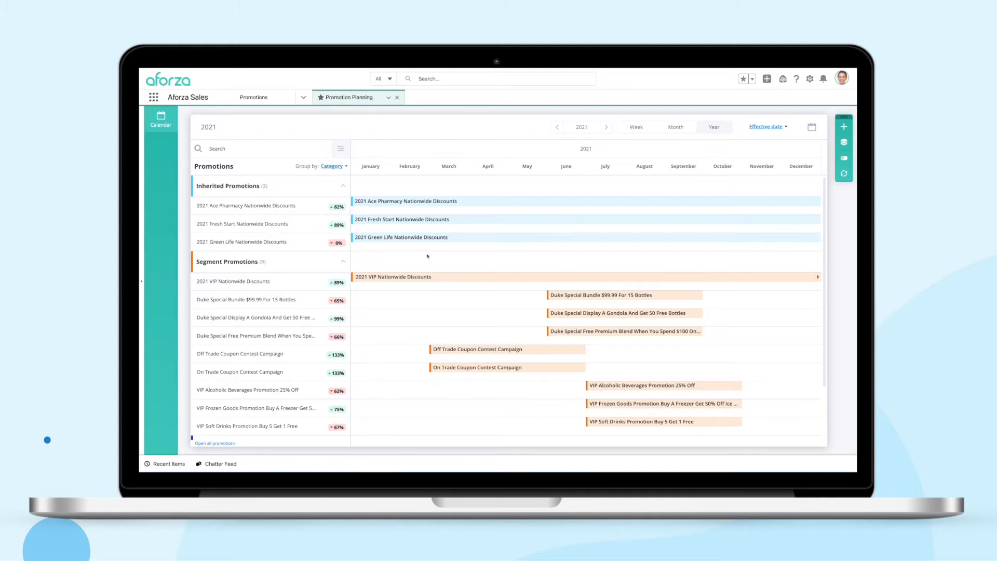
{"action": "mouse_move", "coordinate": [445, 252]}
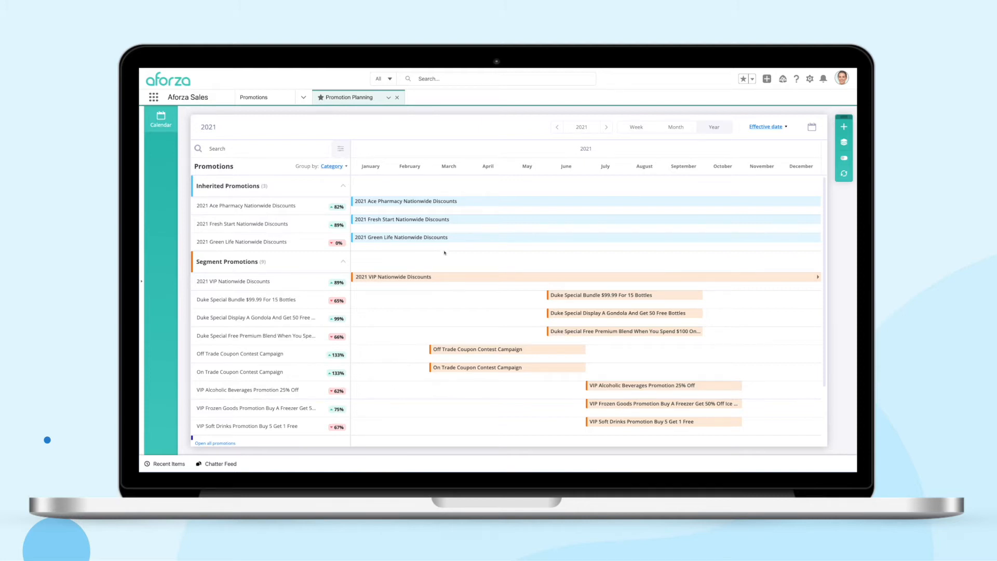
From the planning calendar's + side-bar button, start a new promotion draft
{"action": "scroll", "scroll_direction": "down", "scroll_amount": 3}
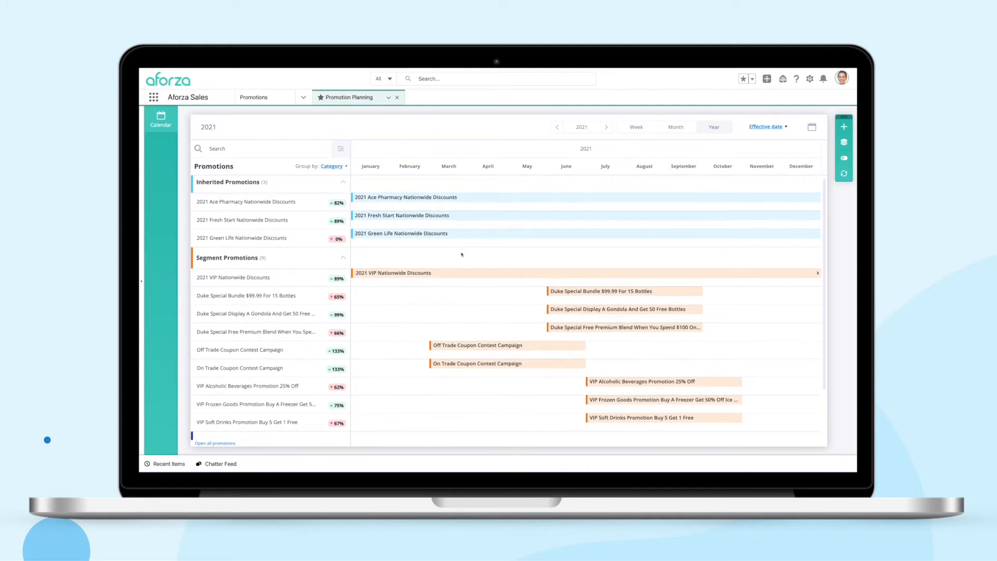
{"action": "scroll", "scroll_direction": "down", "scroll_amount": 3}
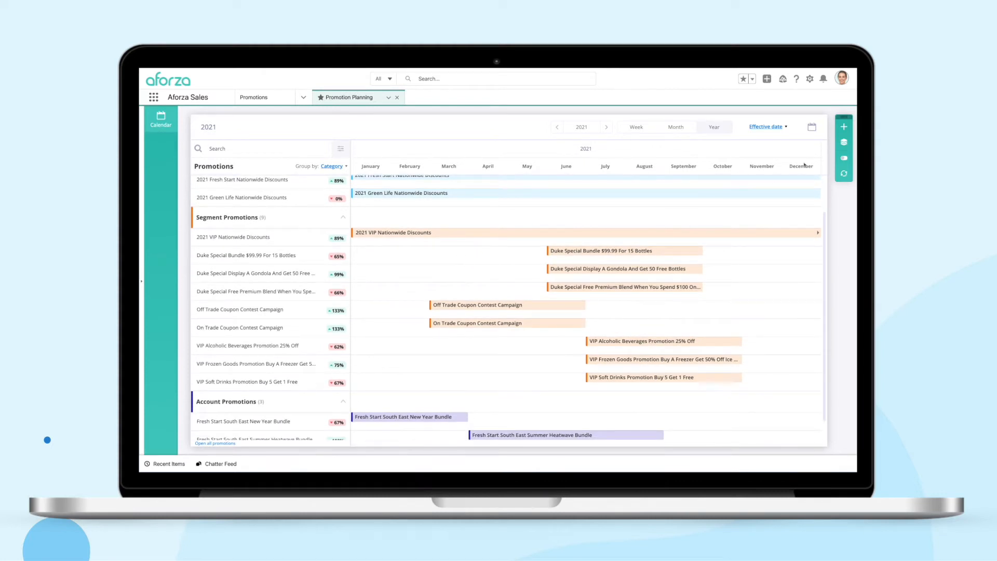
{"action": "left_click", "coordinate": [843, 126]}
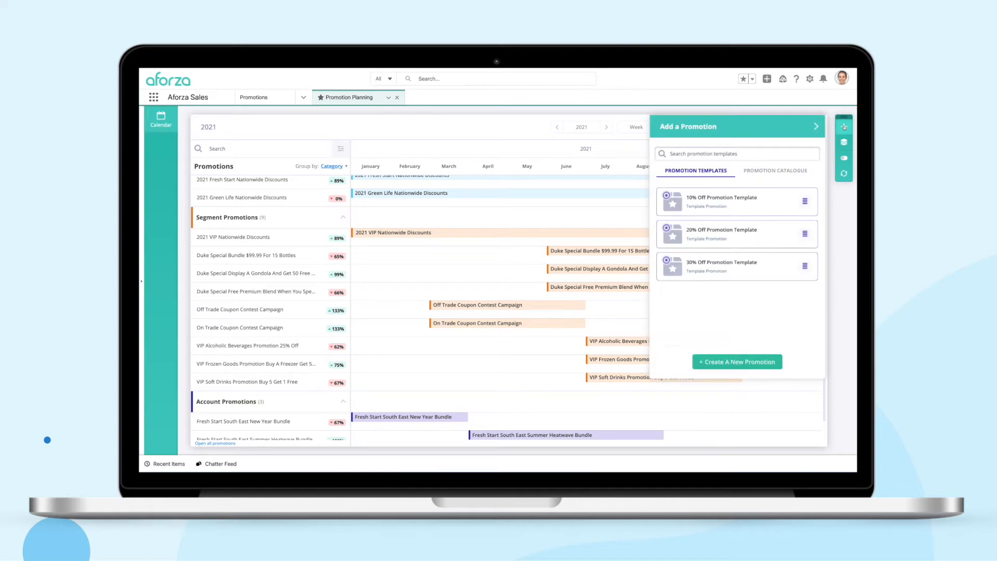
{"action": "left_click", "coordinate": [774, 171]}
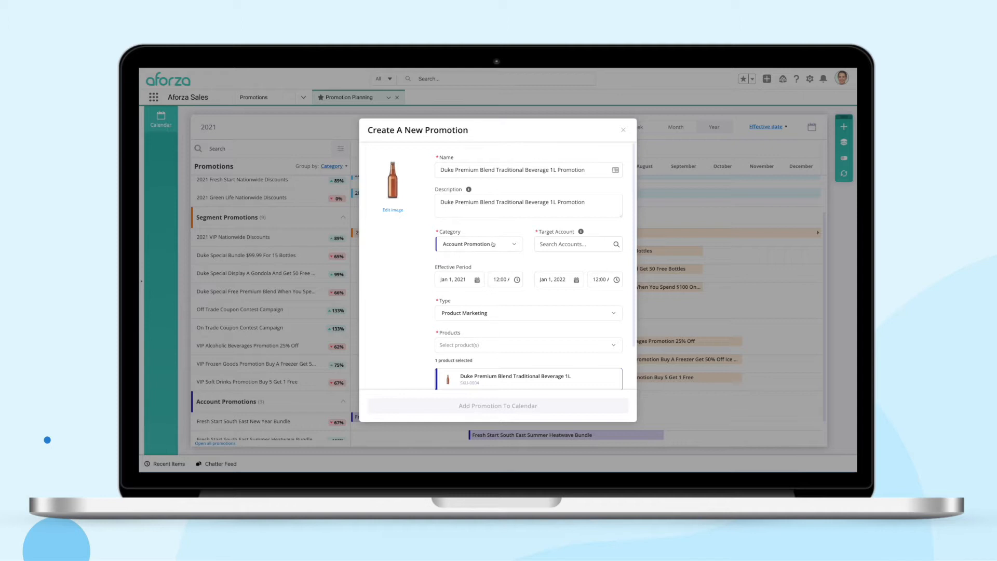
{"action": "scroll", "scroll_direction": "down", "scroll_amount": 3}
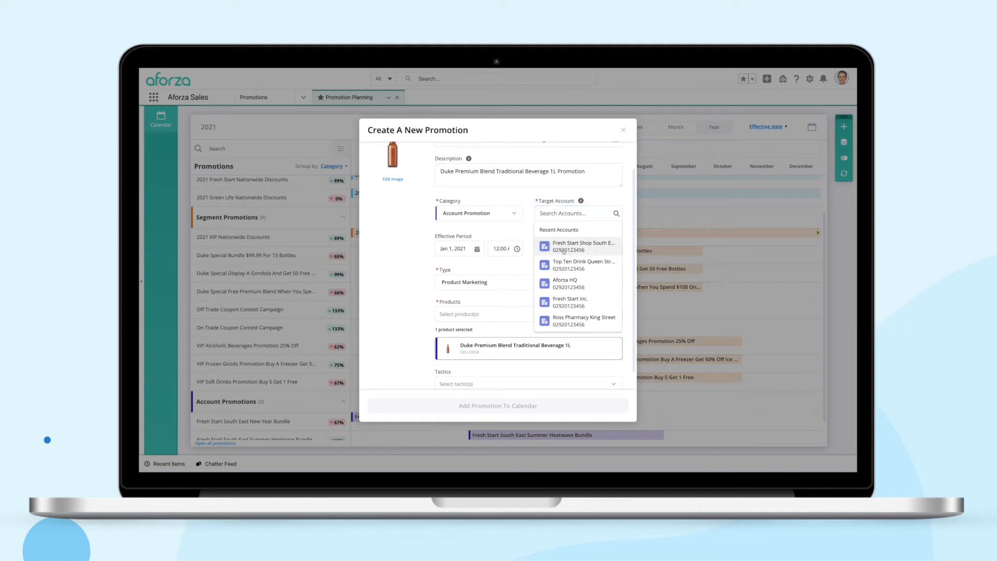
{"action": "left_click", "coordinate": [581, 246]}
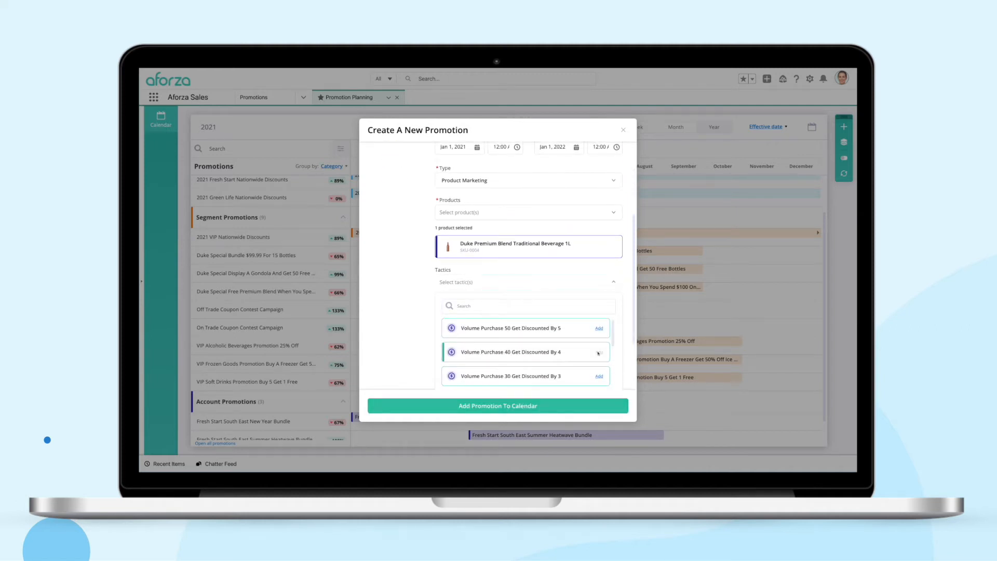
{"action": "left_click", "coordinate": [497, 405]}
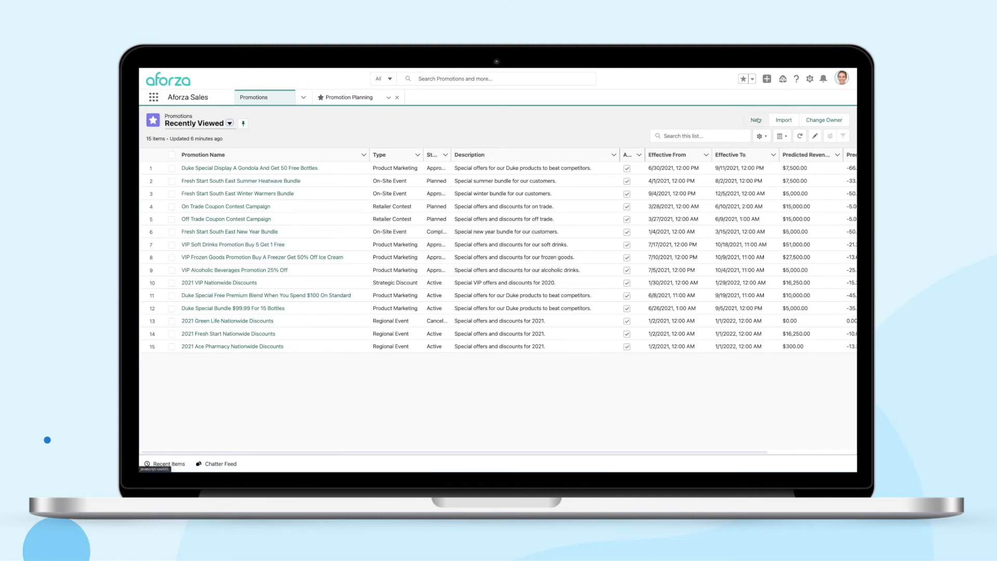
Save a new 'Buy 5 Get 1 Free' account promotion: Product Marketing, Fresh Start Shop South East
{"action": "left_click", "coordinate": [755, 120]}
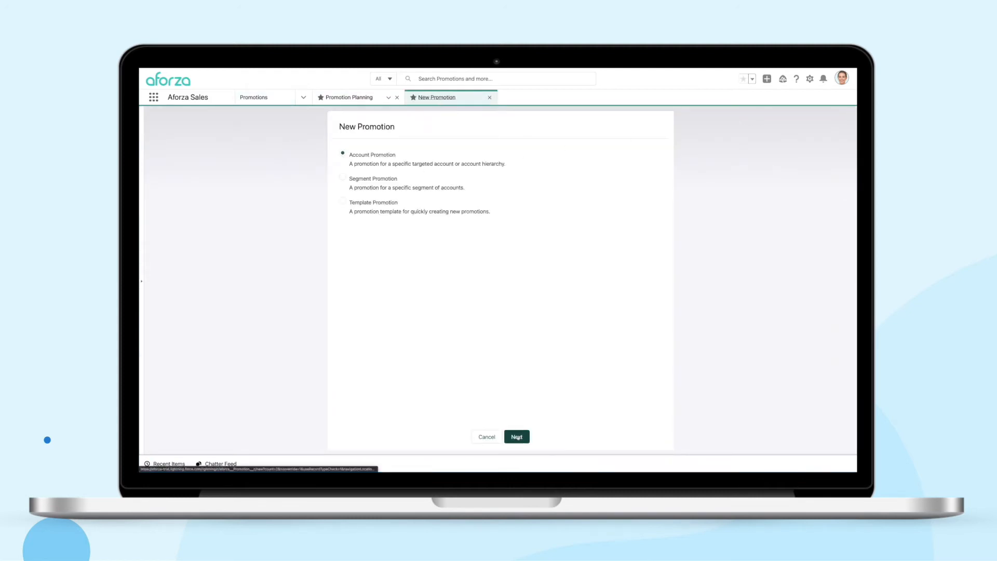
{"action": "left_click", "coordinate": [516, 436]}
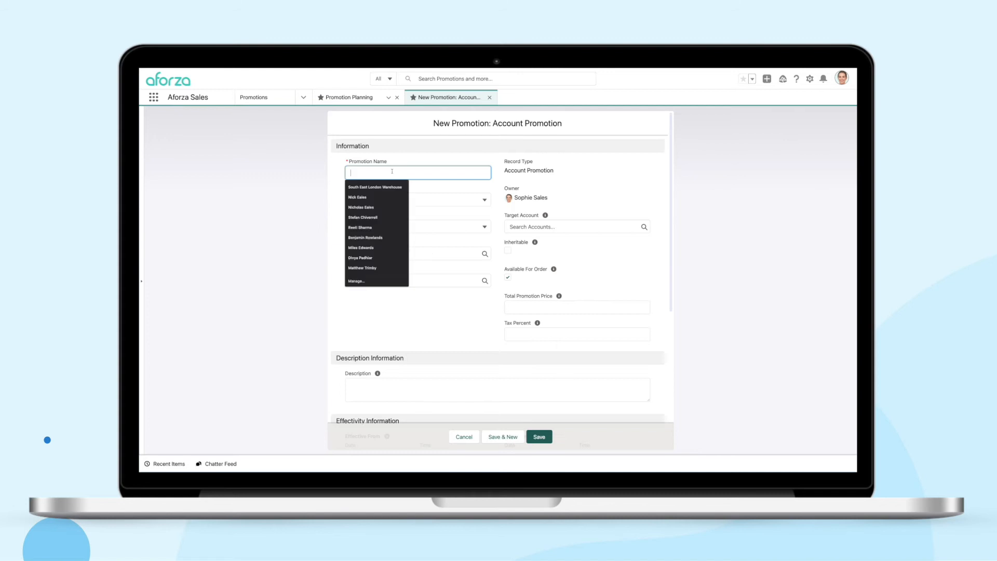
{"action": "type", "text": "Buy 5 Get"}
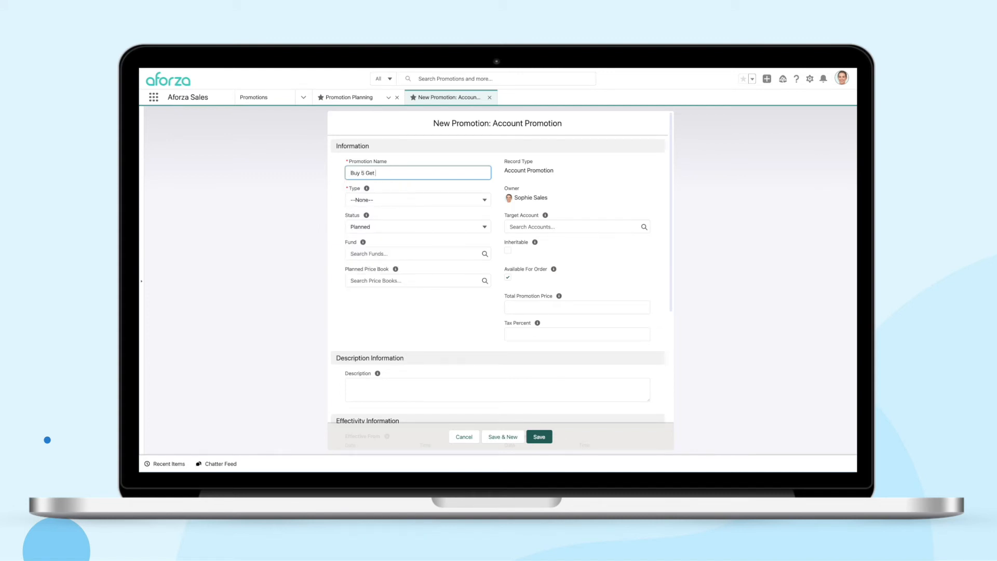
{"action": "type", "text": "1 Free"}
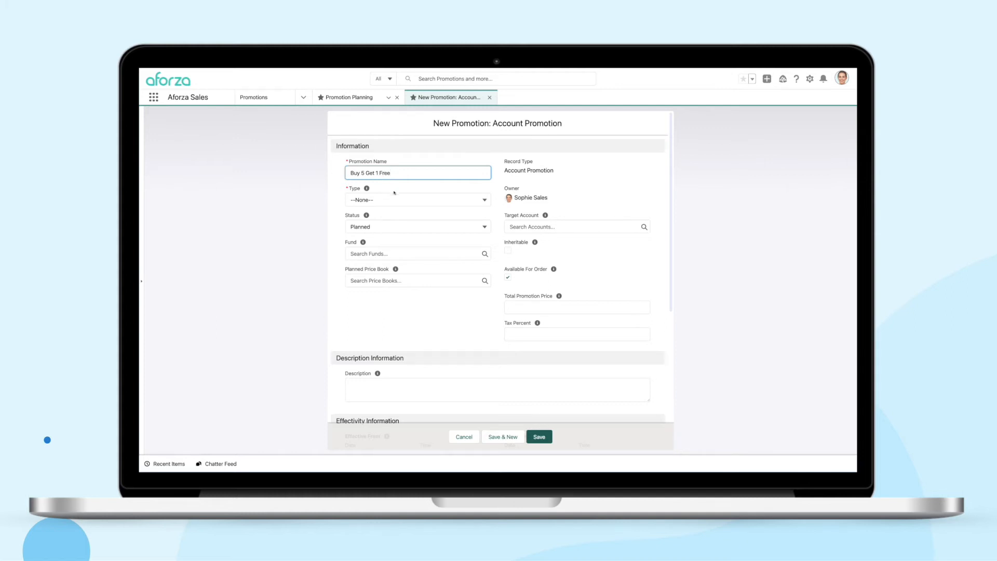
{"action": "left_click", "coordinate": [418, 200]}
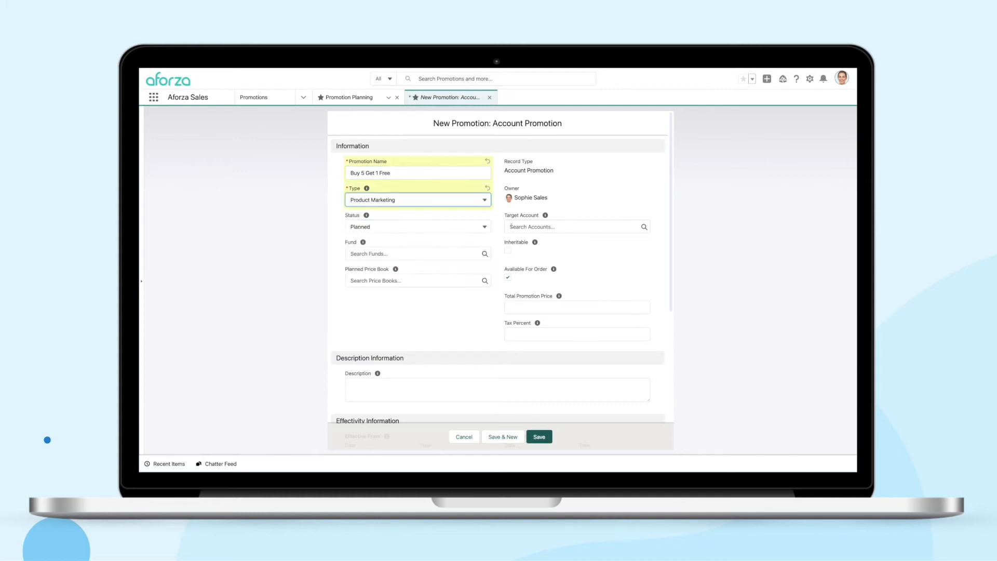
{"action": "left_click", "coordinate": [572, 226]}
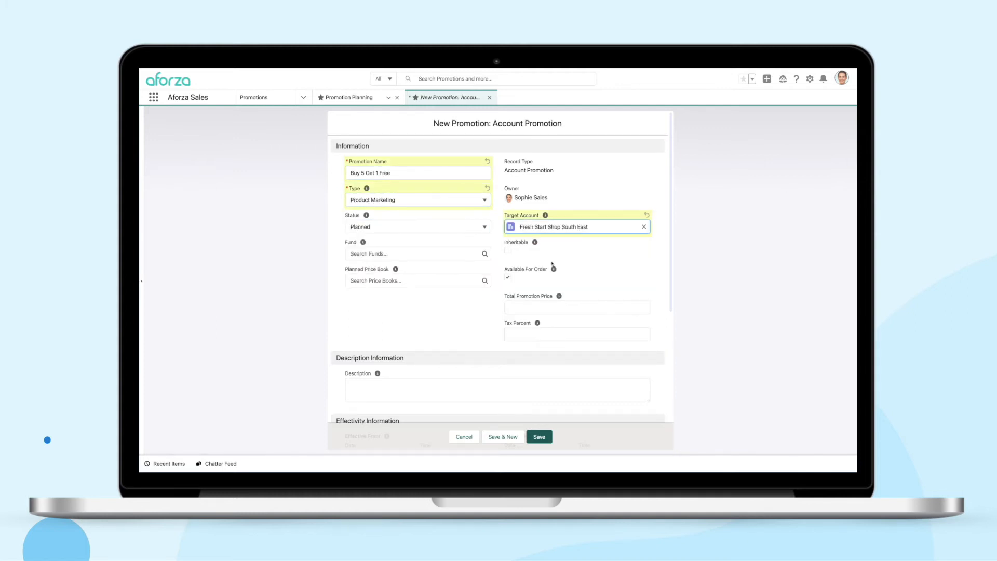
{"action": "left_click", "coordinate": [538, 436]}
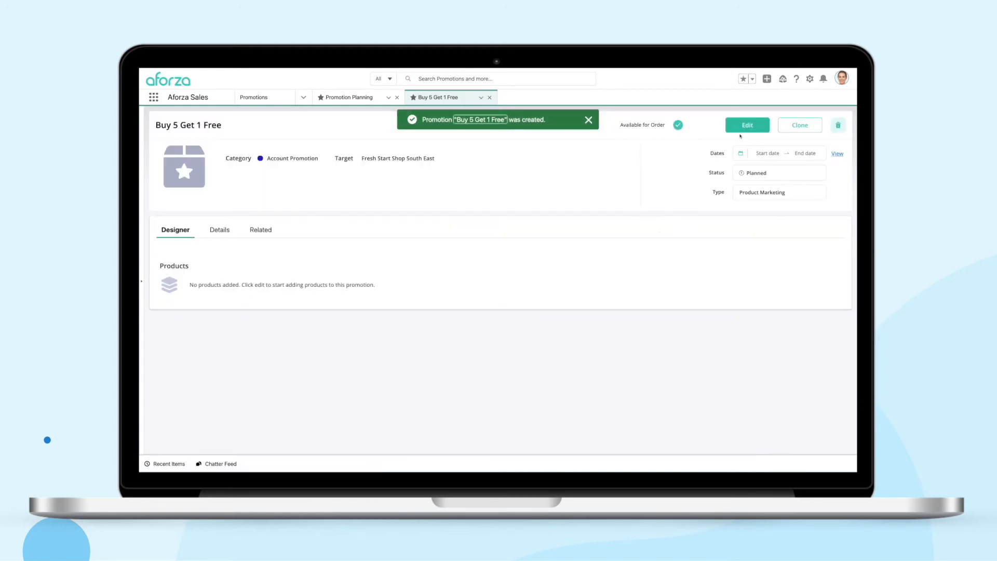
In the Designer, drag the Queen ice cream packs from the library into Products
{"action": "left_click", "coordinate": [747, 125]}
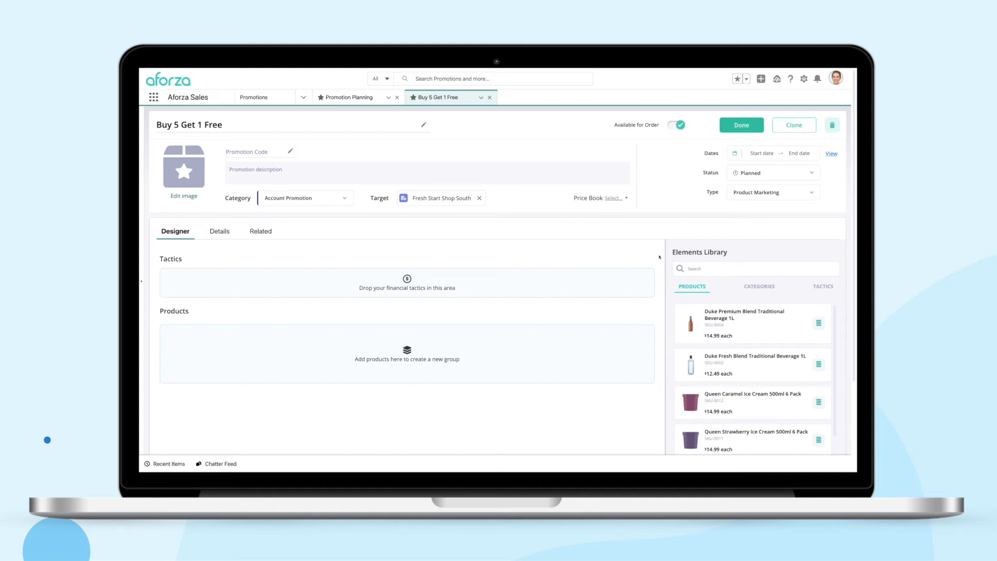
{"action": "mouse_move", "coordinate": [804, 323]}
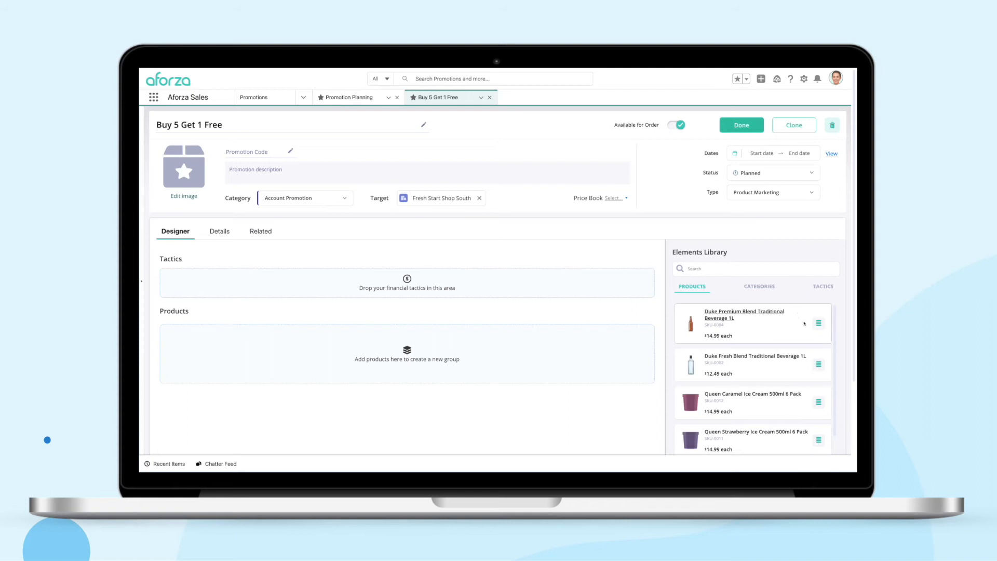
{"action": "scroll", "scroll_direction": "down", "scroll_amount": 3}
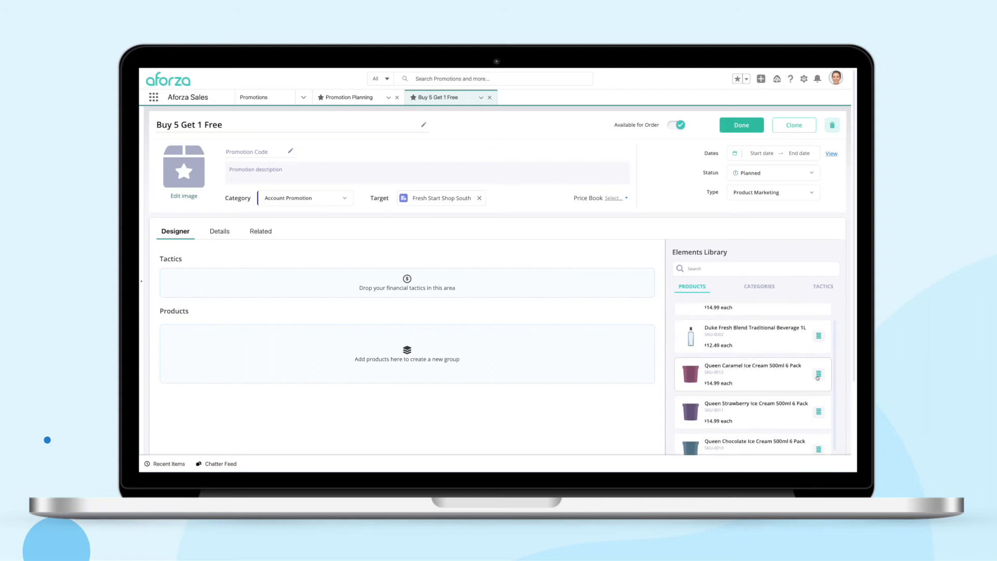
{"action": "left_click_drag", "start_coordinate": [750, 374], "coordinate": [263, 353]}
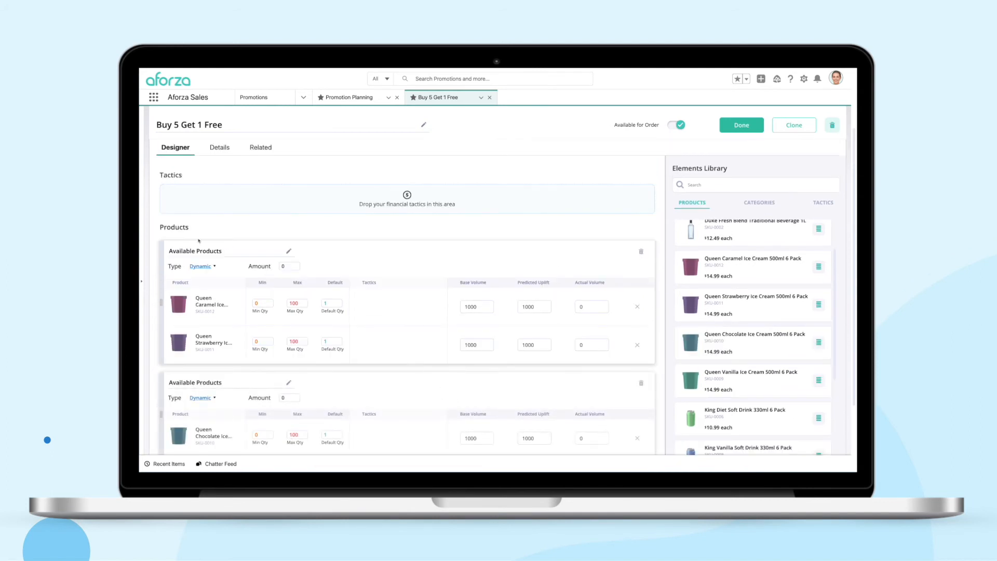
Rename the groups 'Buy 5 Ice Cream' (amount 5) and 'Get 1 Free' (amount 1)
{"action": "type", "text": "B"}
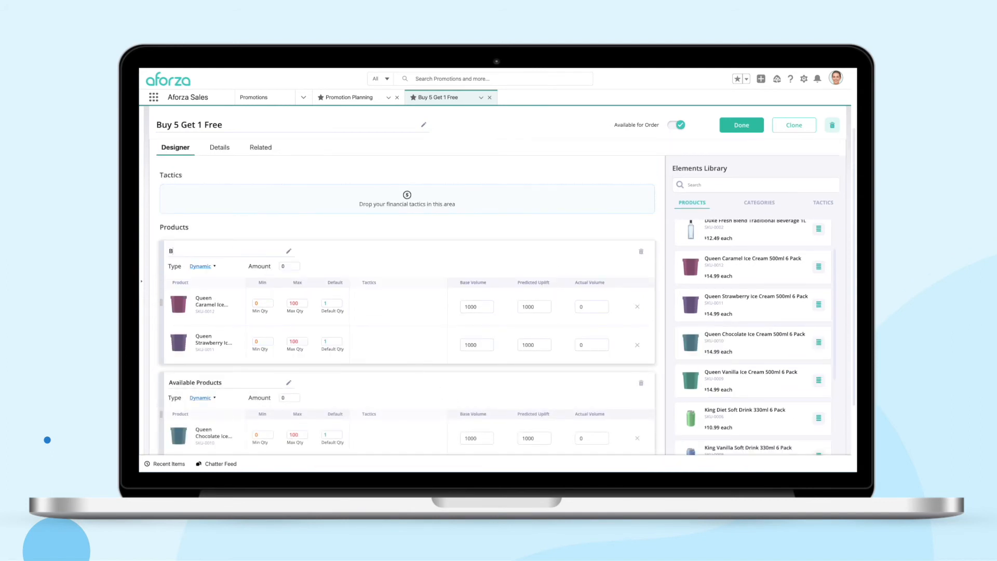
{"action": "type", "text": "Buy 5 Ice Cream"}
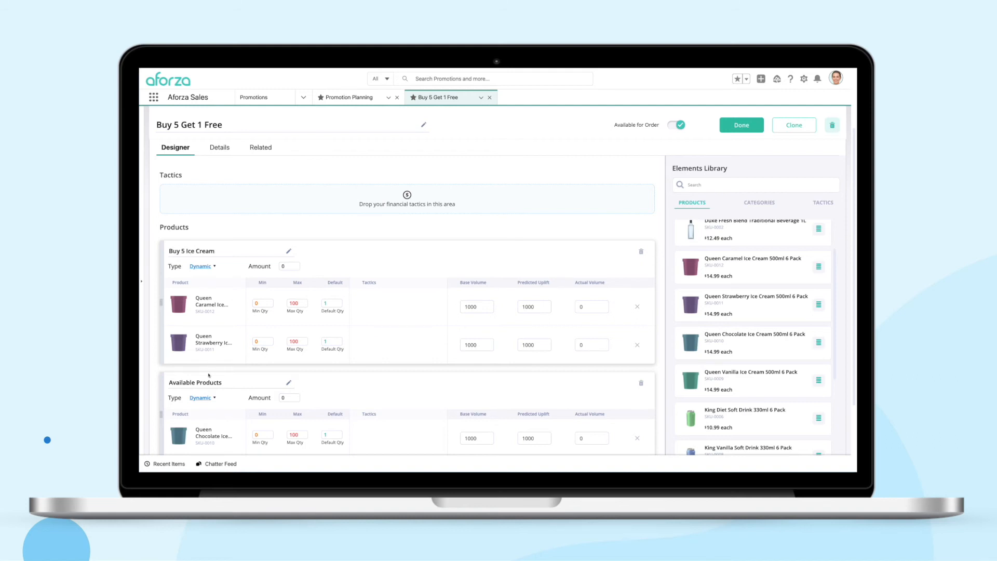
{"action": "type", "text": "Get 1 Free"}
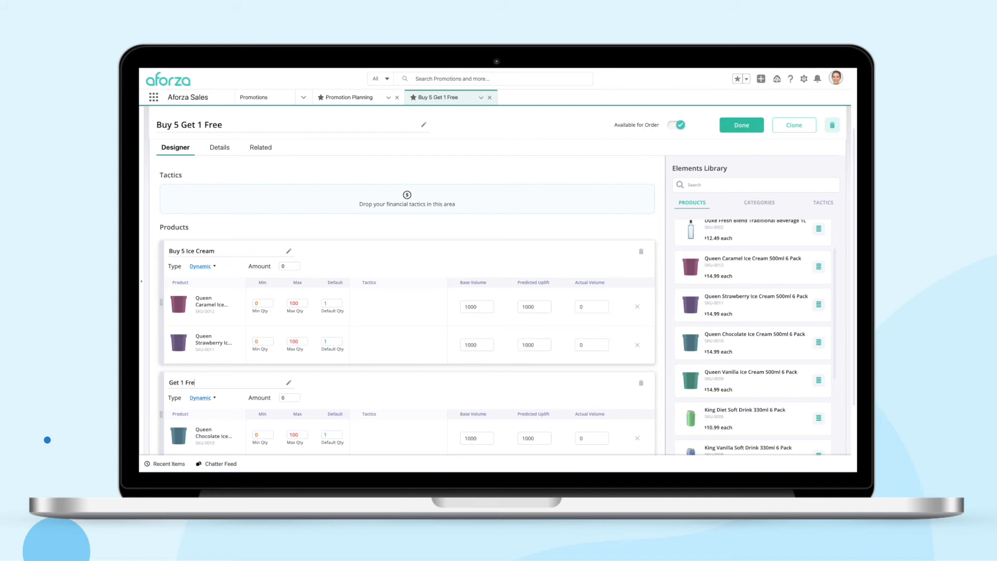
{"action": "left_click", "coordinate": [284, 266]}
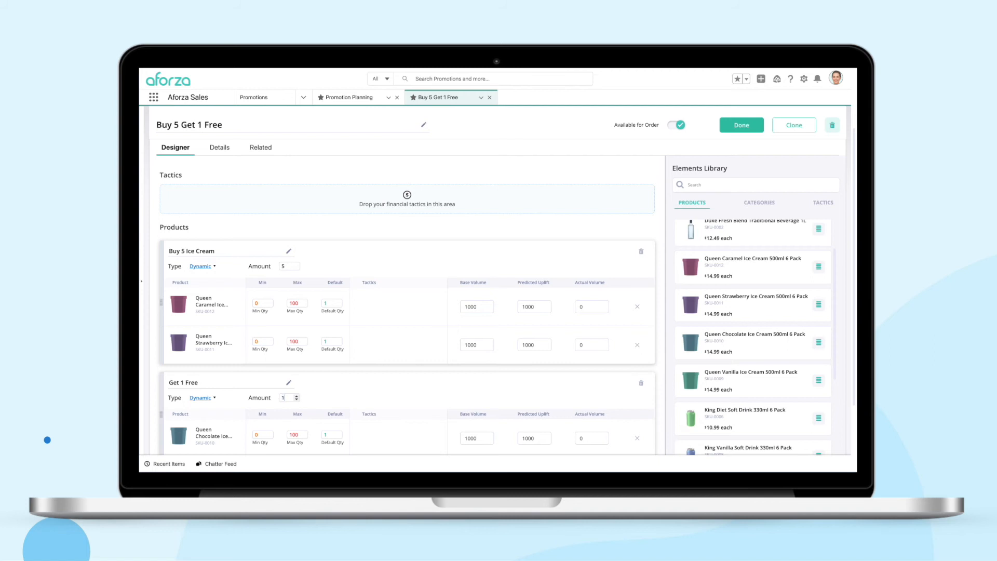
{"action": "left_click", "coordinate": [822, 202]}
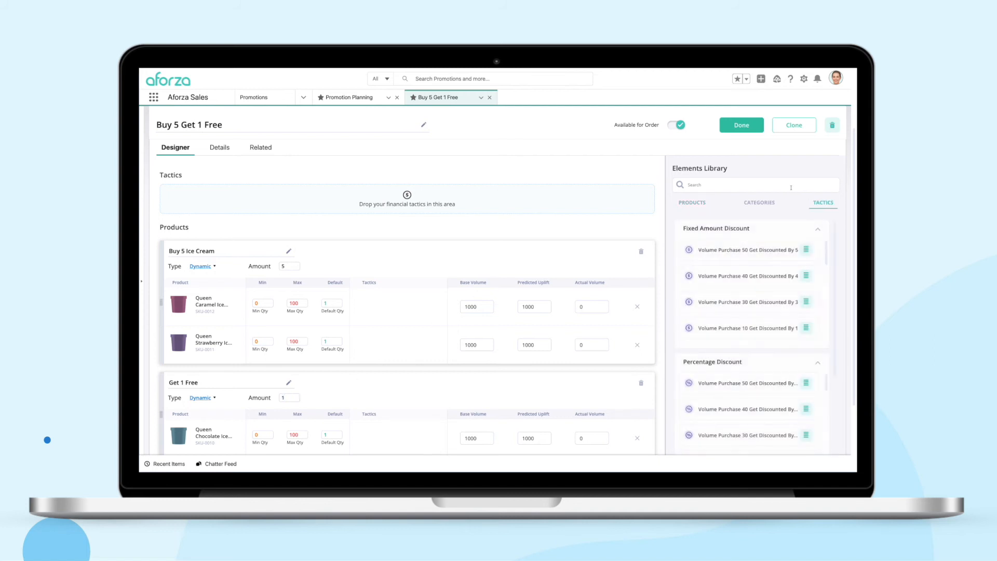
Search the tactics library for '100%' to show the 100% Automatic Discount
{"action": "type", "text": "100%"}
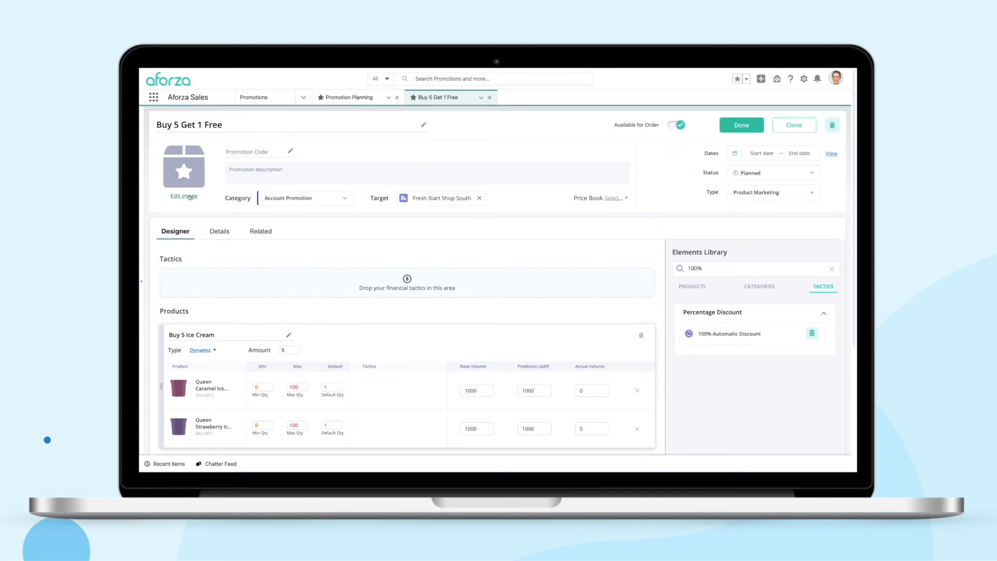
Set the ice cream tubs picture as the promotion image and enter code 1111
{"action": "left_click", "coordinate": [183, 196]}
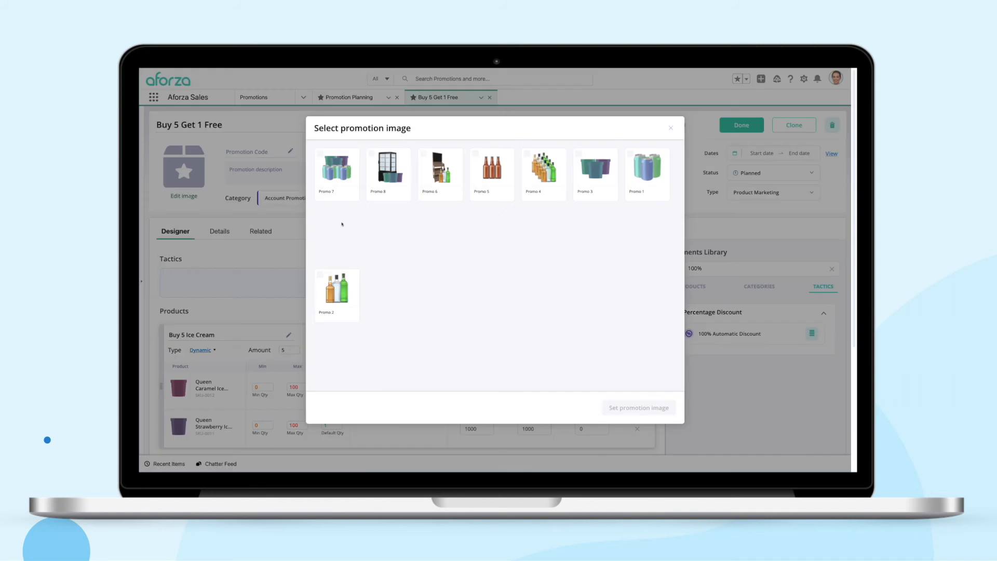
{"action": "left_click", "coordinate": [594, 174]}
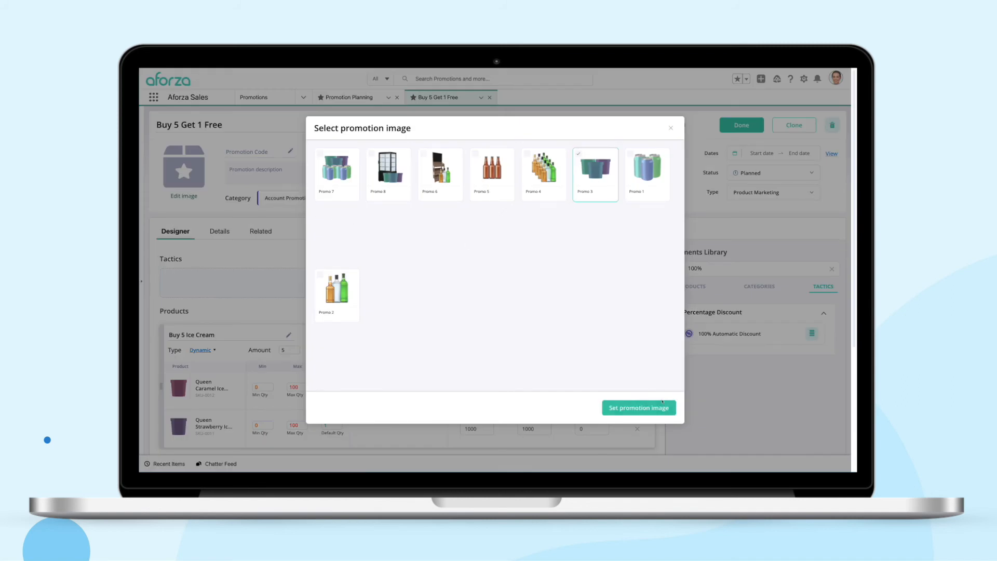
{"action": "left_click", "coordinate": [638, 407]}
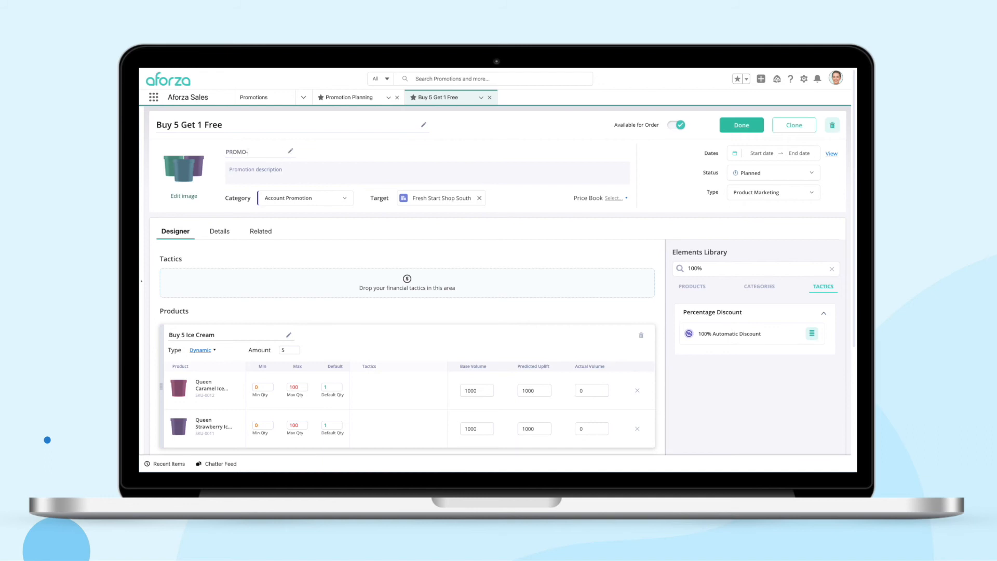
{"action": "type", "text": "1111"}
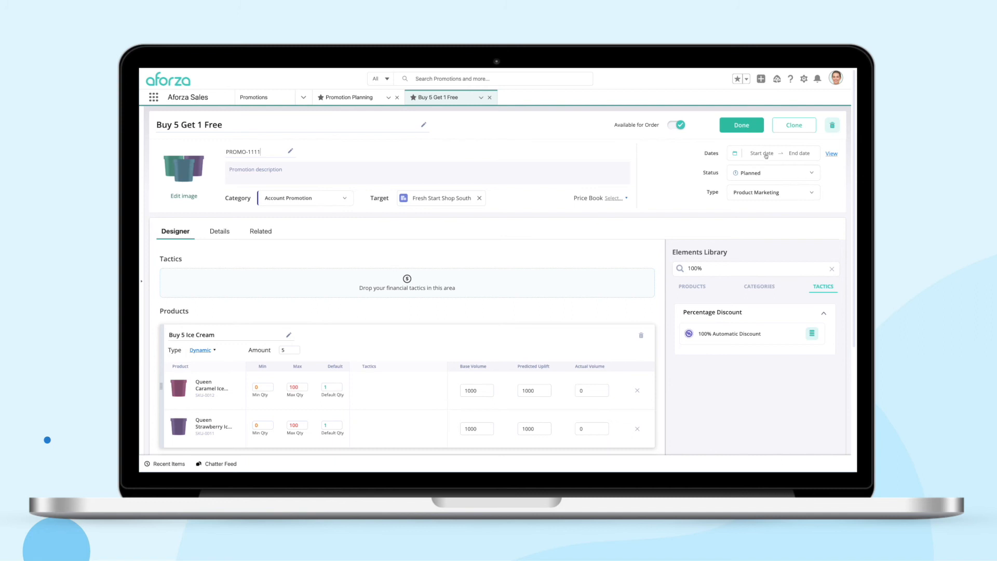
Set promotion dates starting 8-1-2021 and save the finished promotion
{"action": "left_click", "coordinate": [734, 152]}
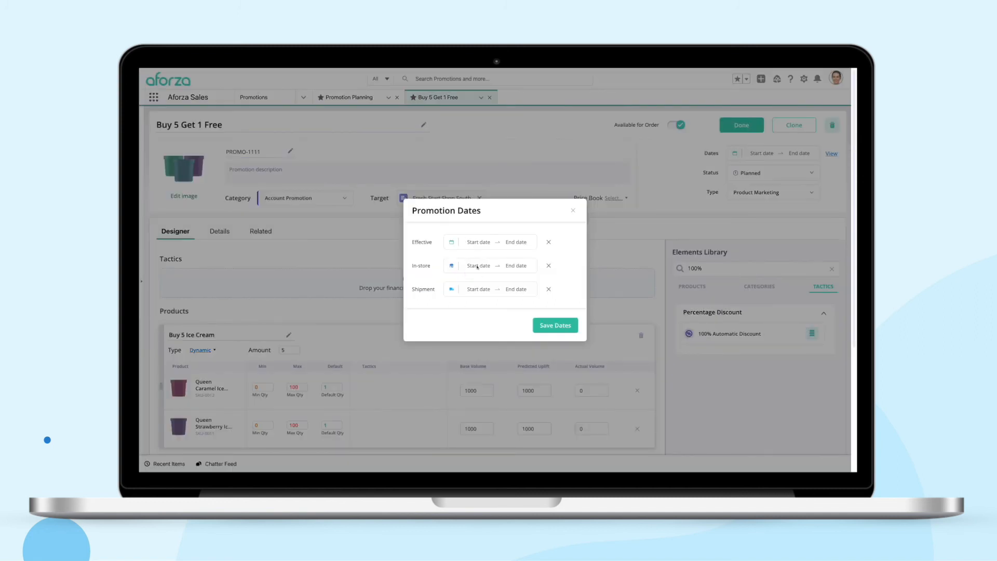
{"action": "type", "text": "8-1-2021"}
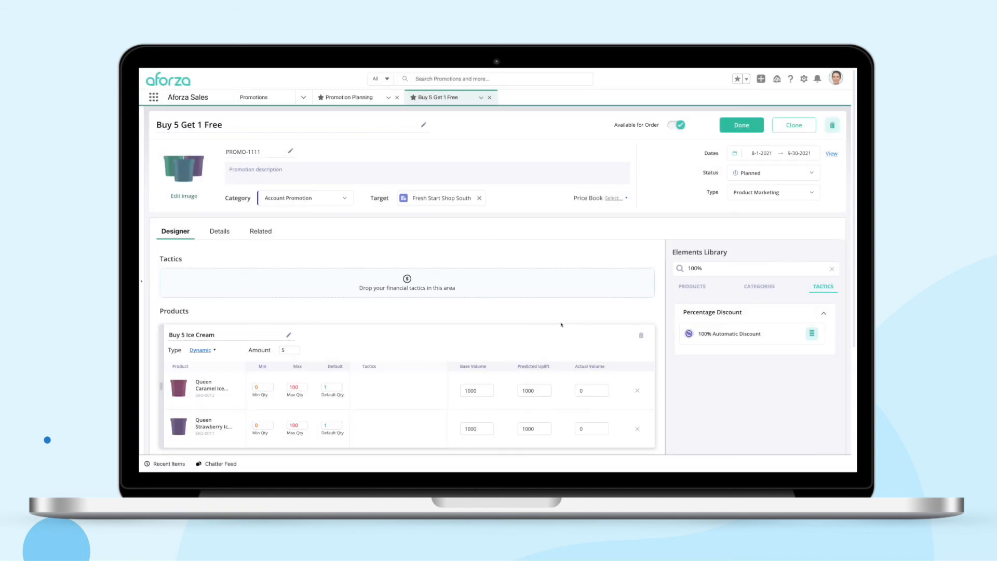
{"action": "left_click", "coordinate": [742, 124]}
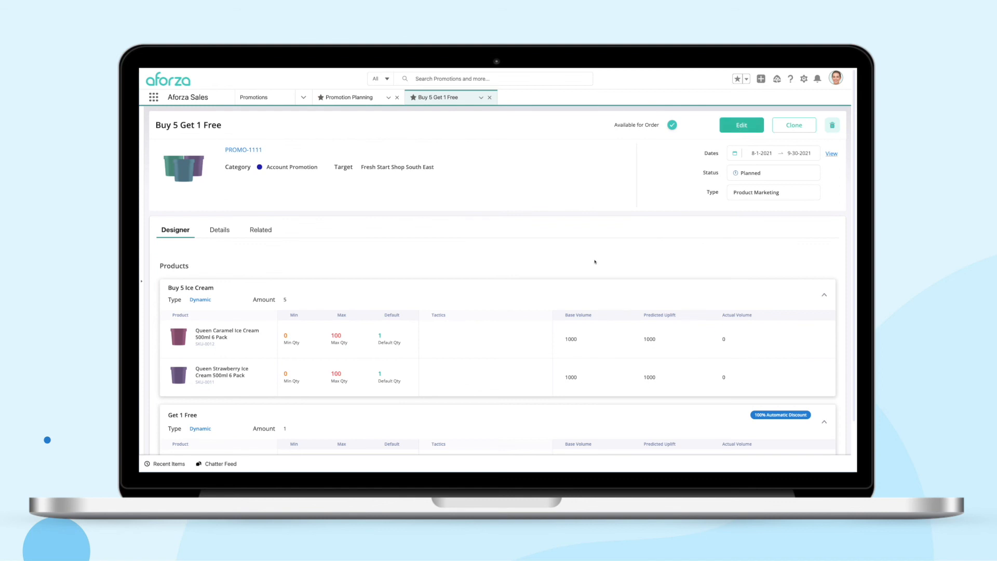
{"action": "mouse_move", "coordinate": [577, 261]}
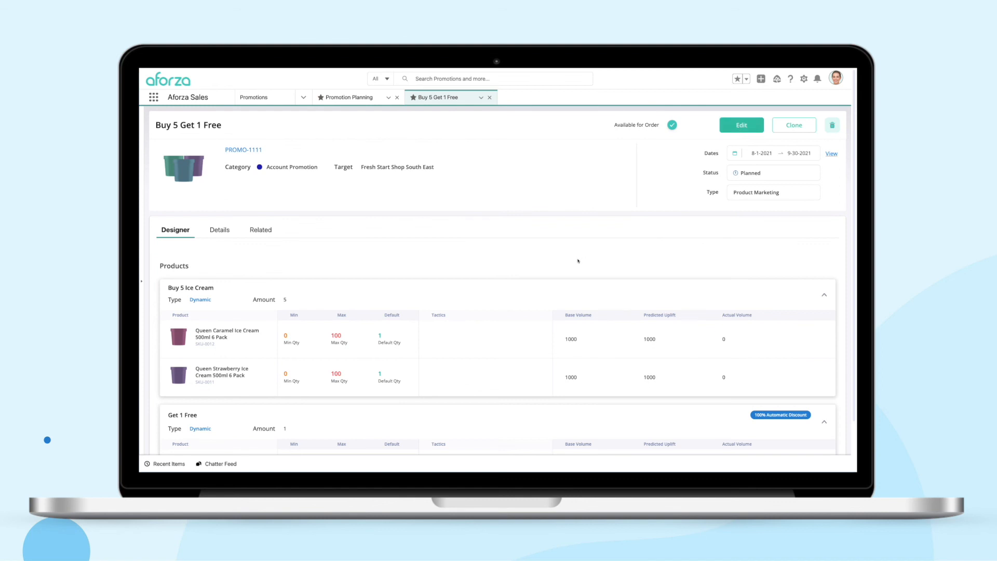